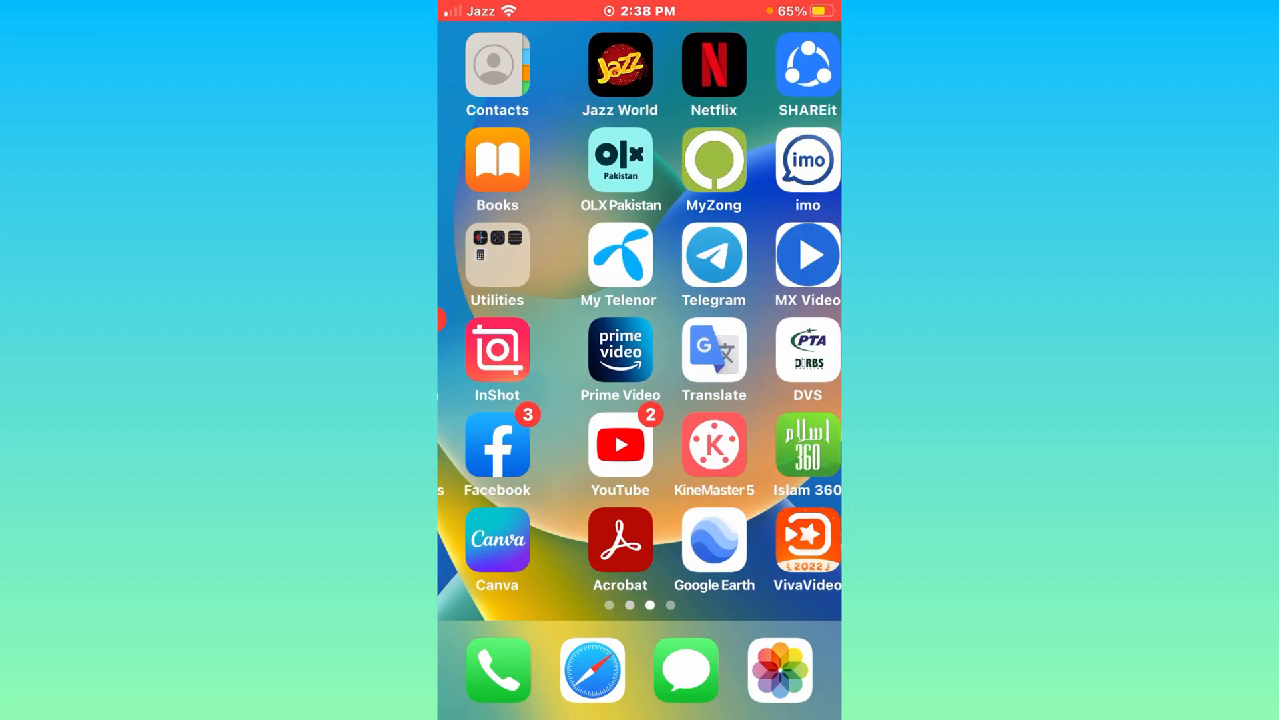
Reach the Home Screen page holding the Settings icon.
scroll("right", 3)
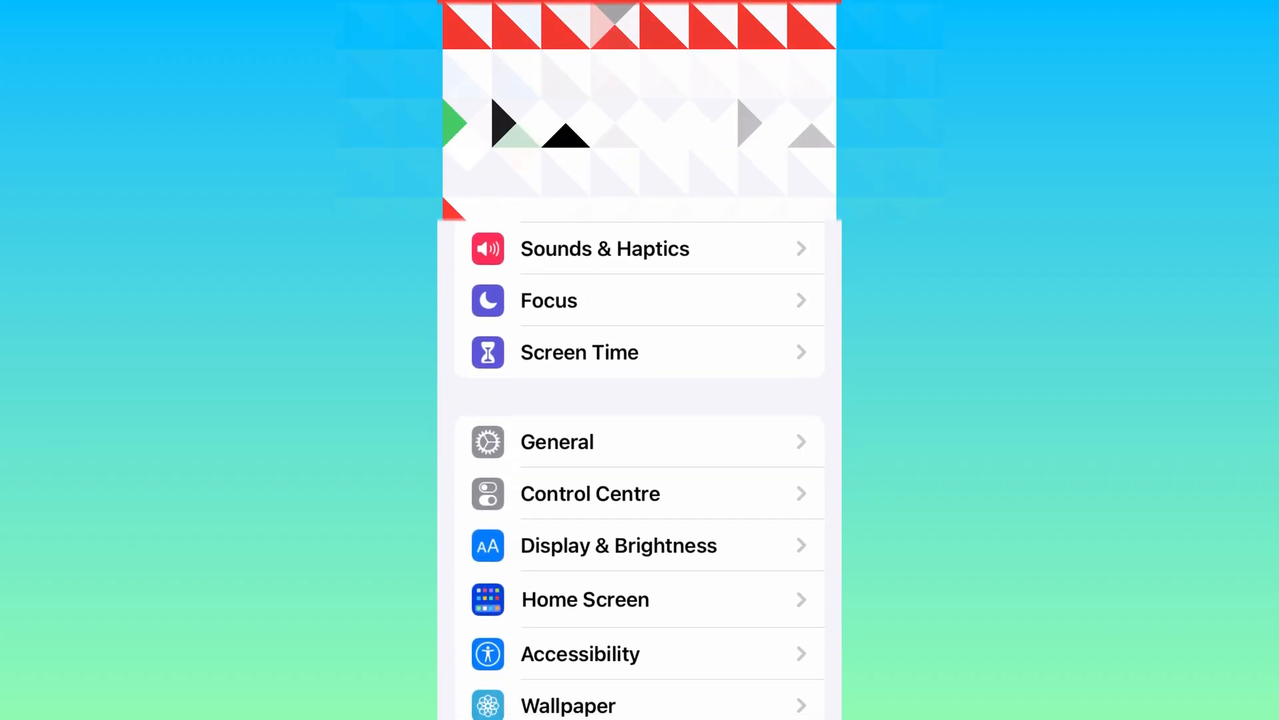
Confirm in General > Software Update that iOS 16.0 is up to date, then go Home.
left_click(558, 441)
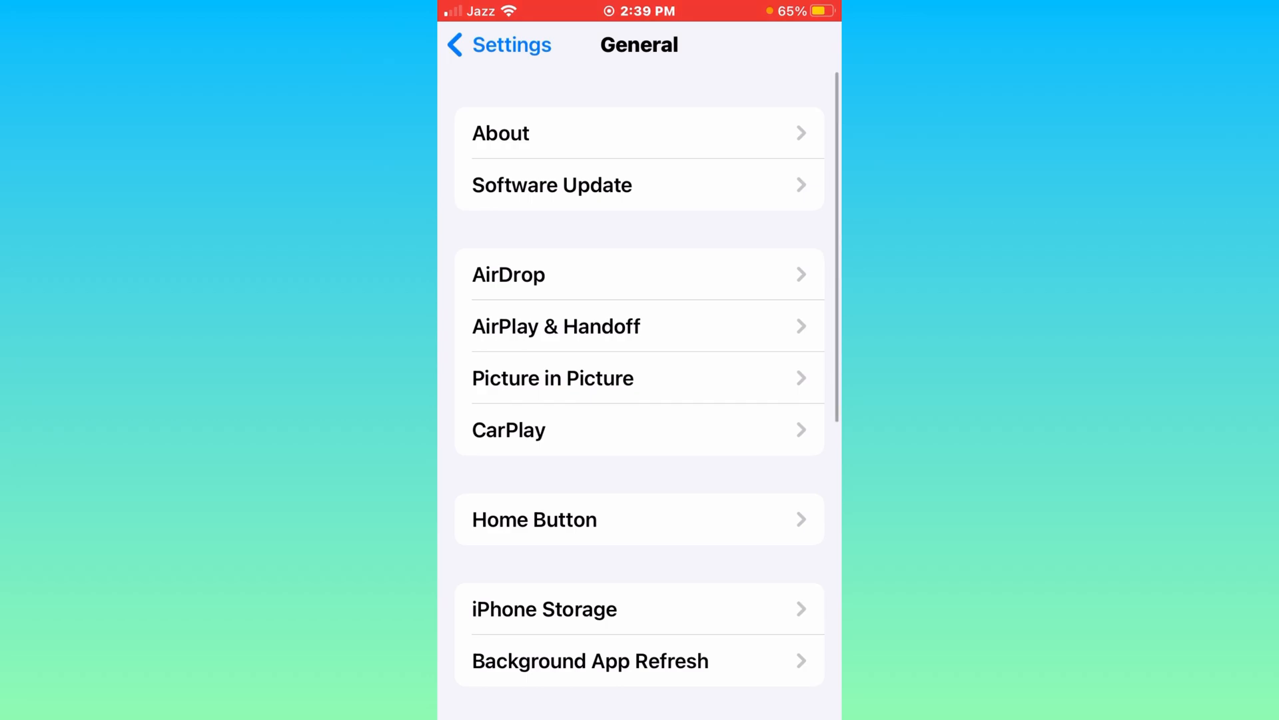
left_click(638, 184)
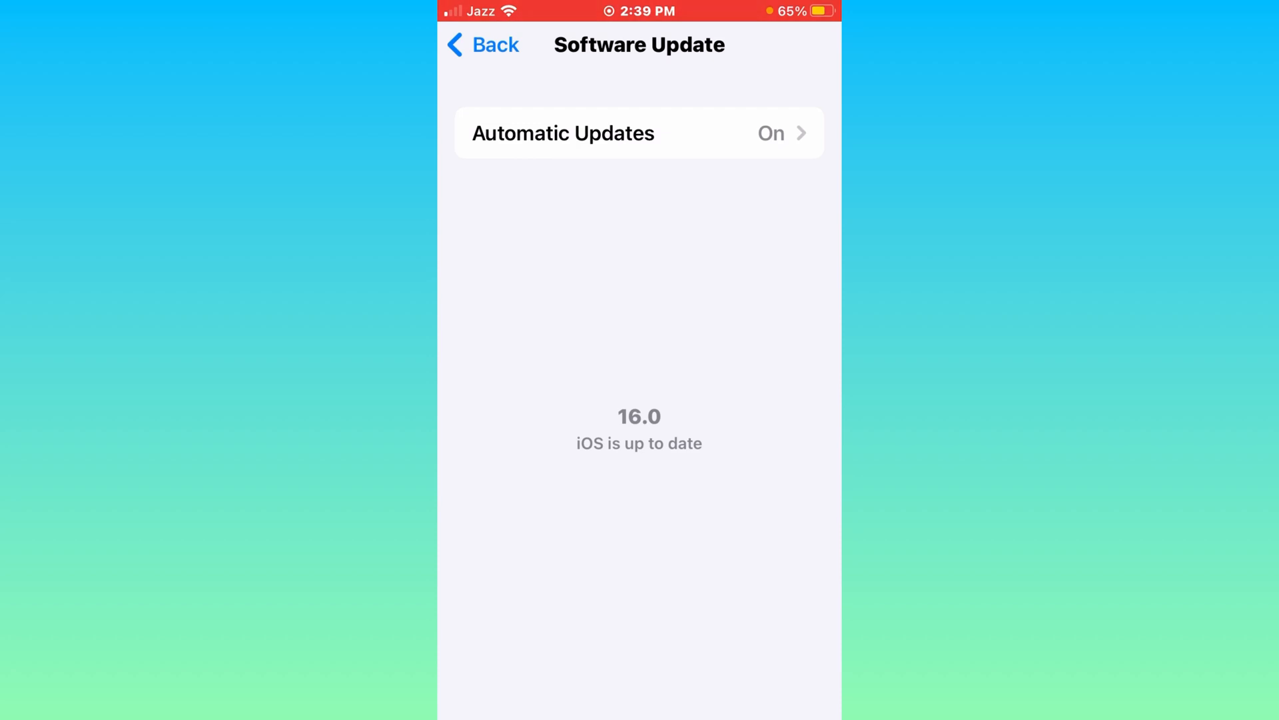
left_click(481, 45)
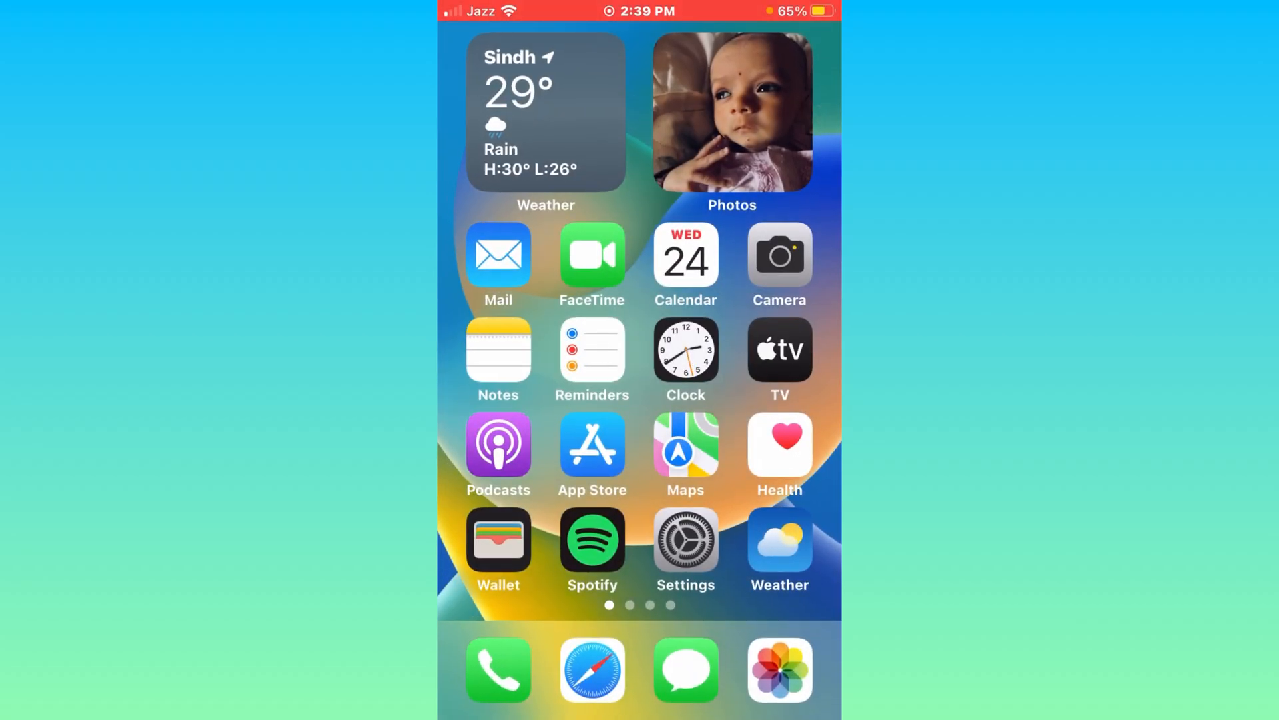
Browse the Apple Beta Software Program page at beta.apple.com in Safari.
left_click(592, 669)
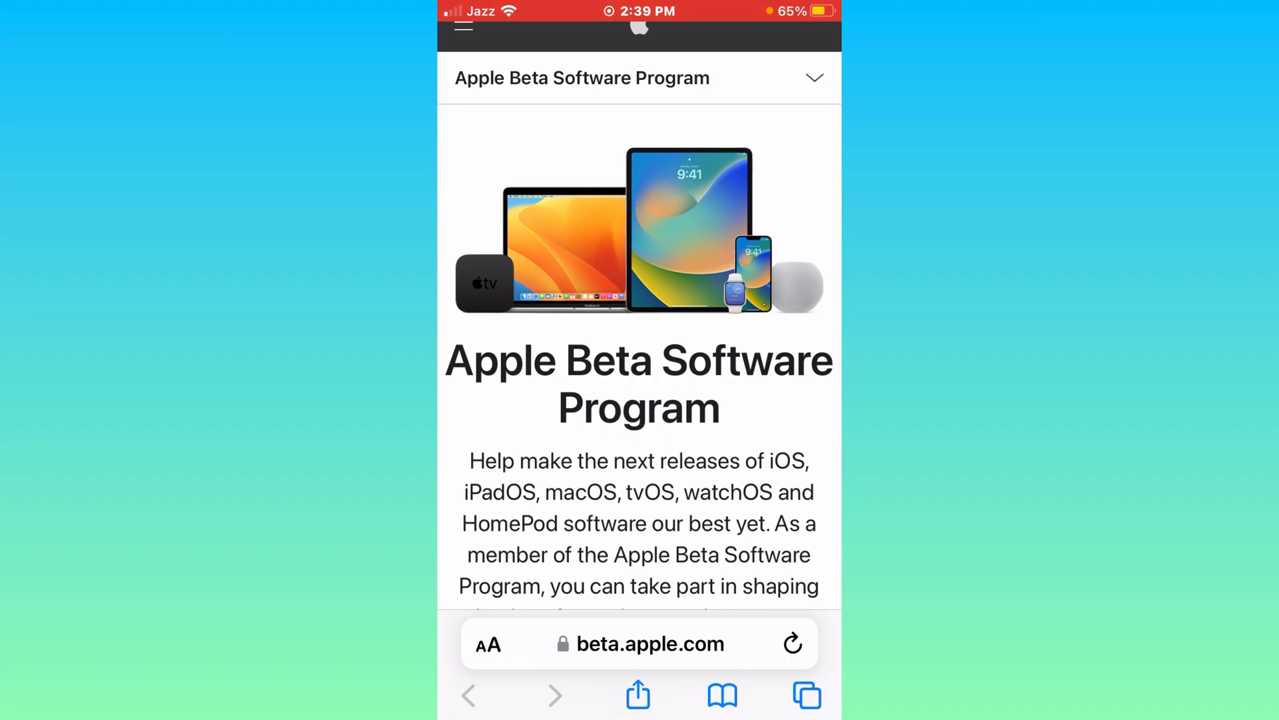
scroll("down", 3)
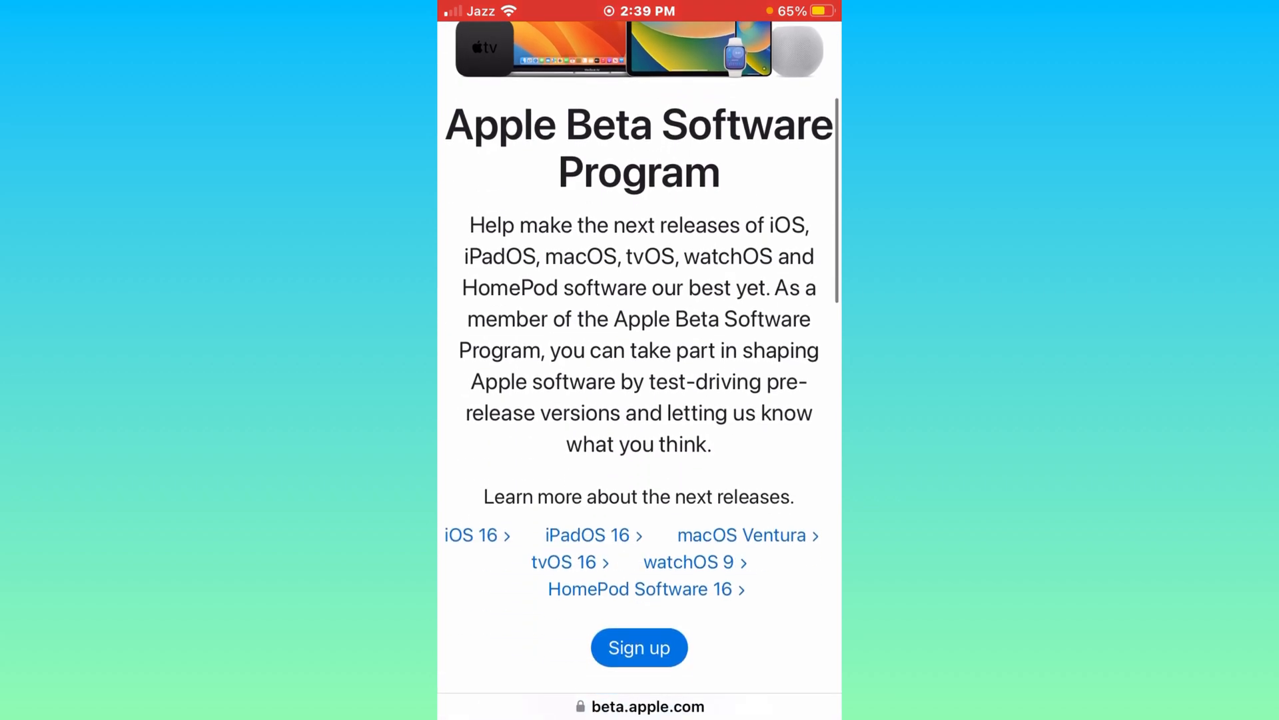
scroll("down", 3)
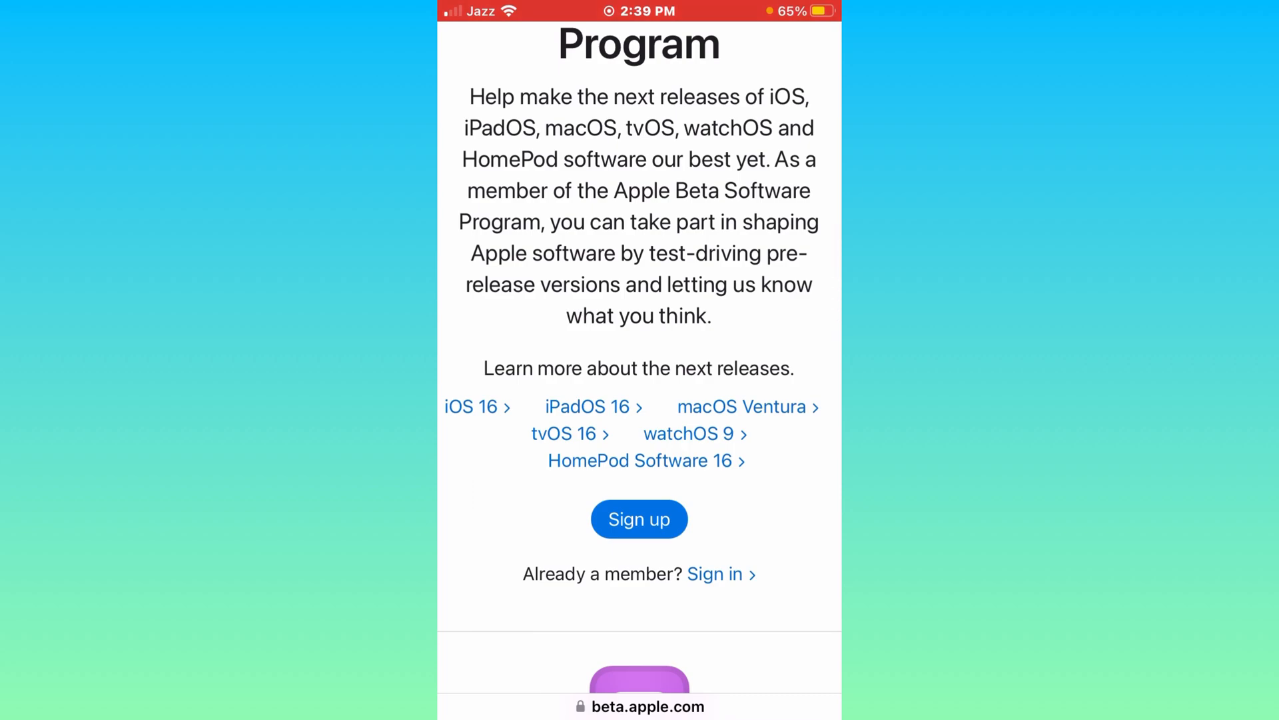
scroll("down", 3)
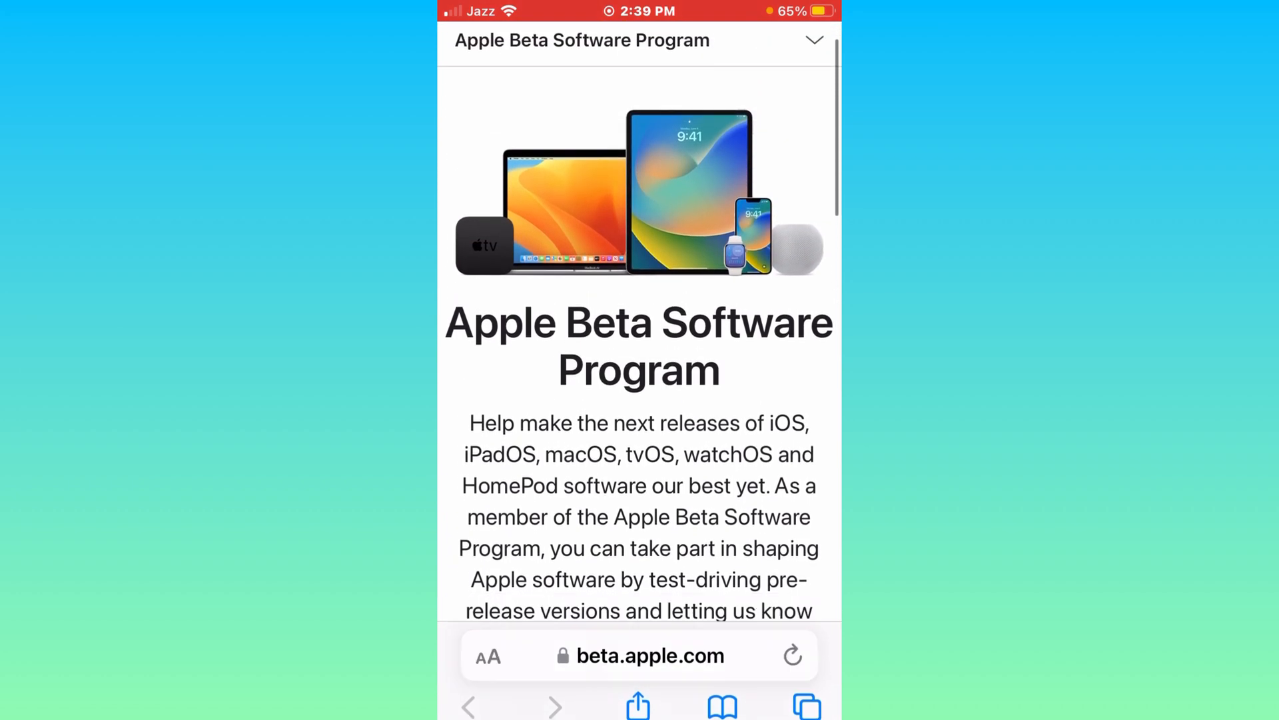
scroll("down", 3)
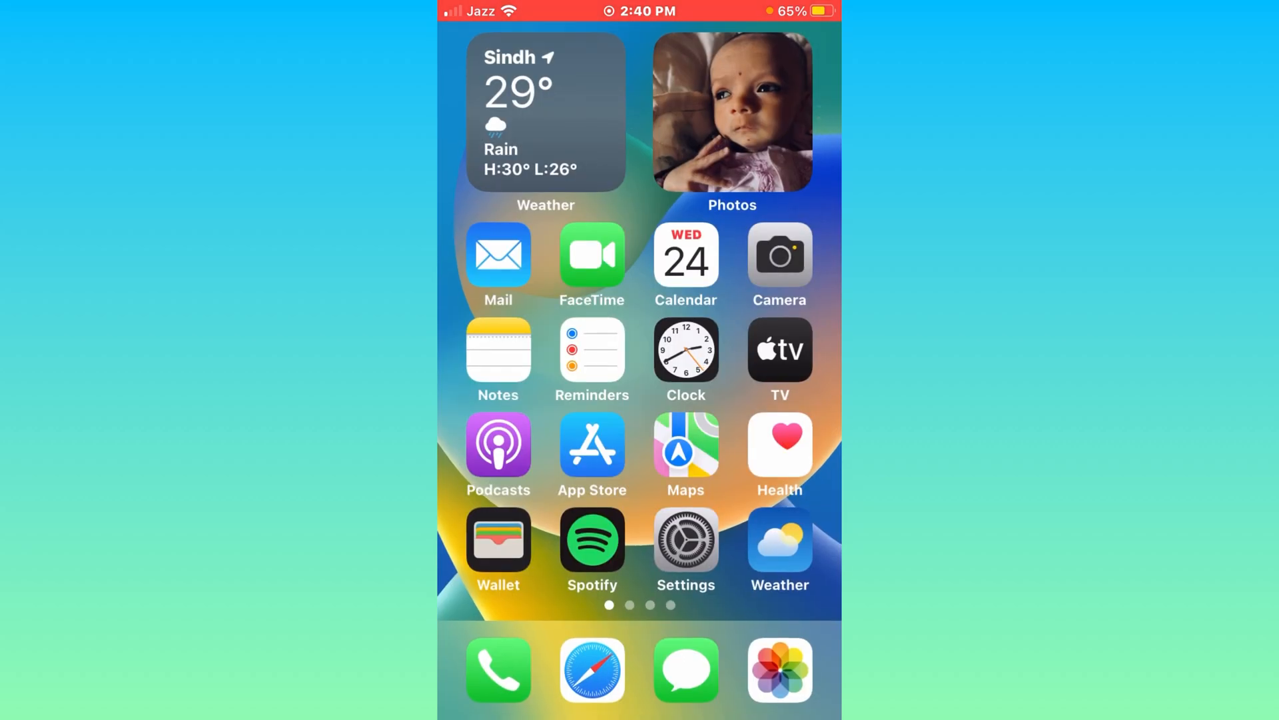
Install the downloaded iOS 16 Beta Software Profile, entering the passcode and accepting consent.
left_click(685, 541)
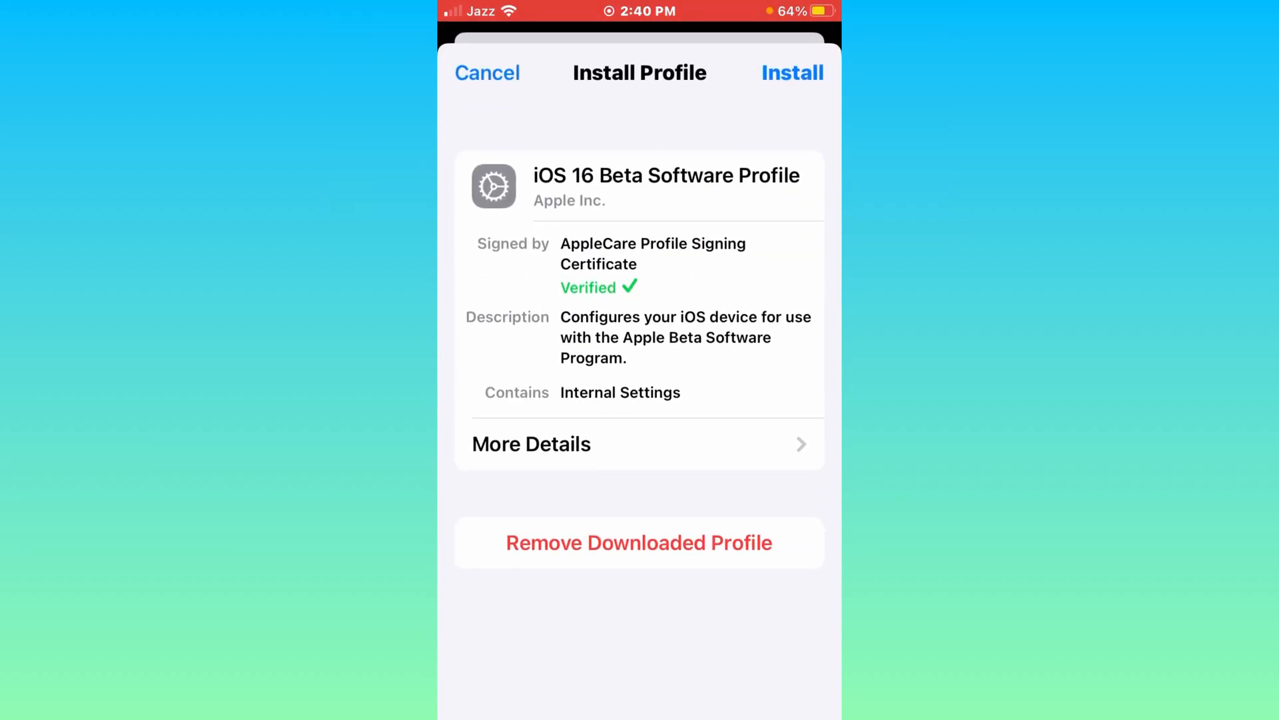
left_click(792, 72)
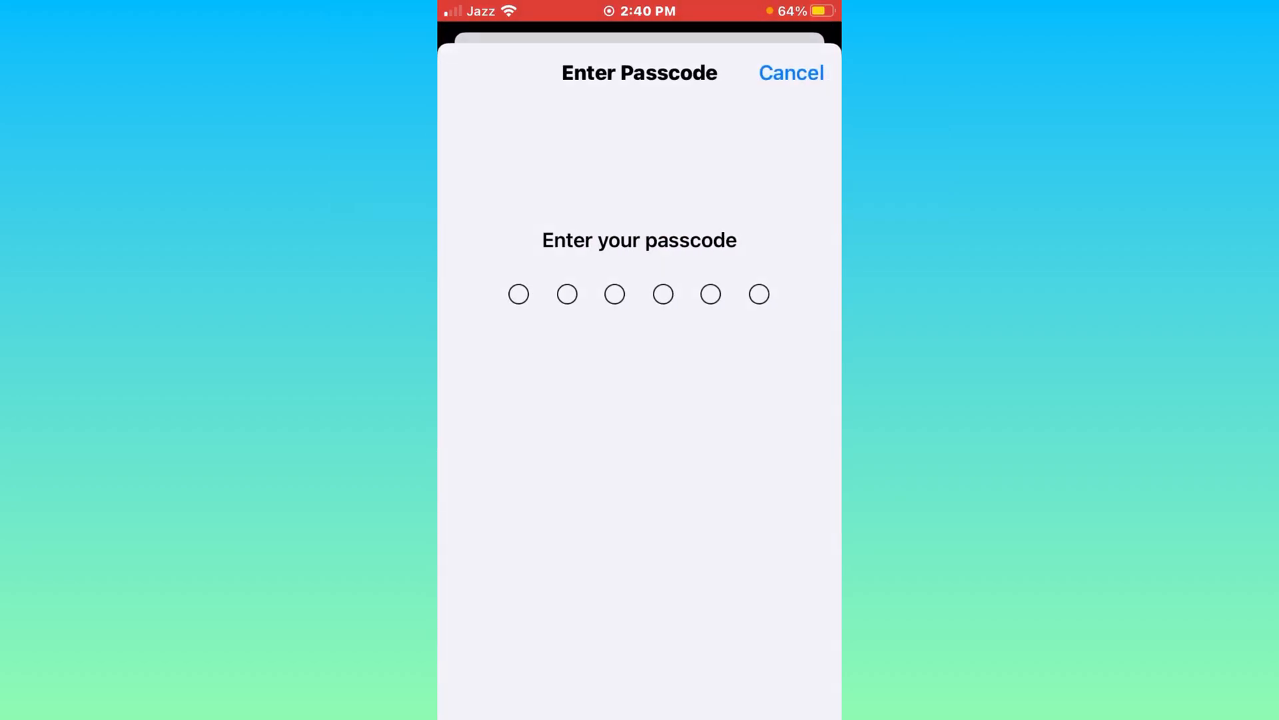
type("123")
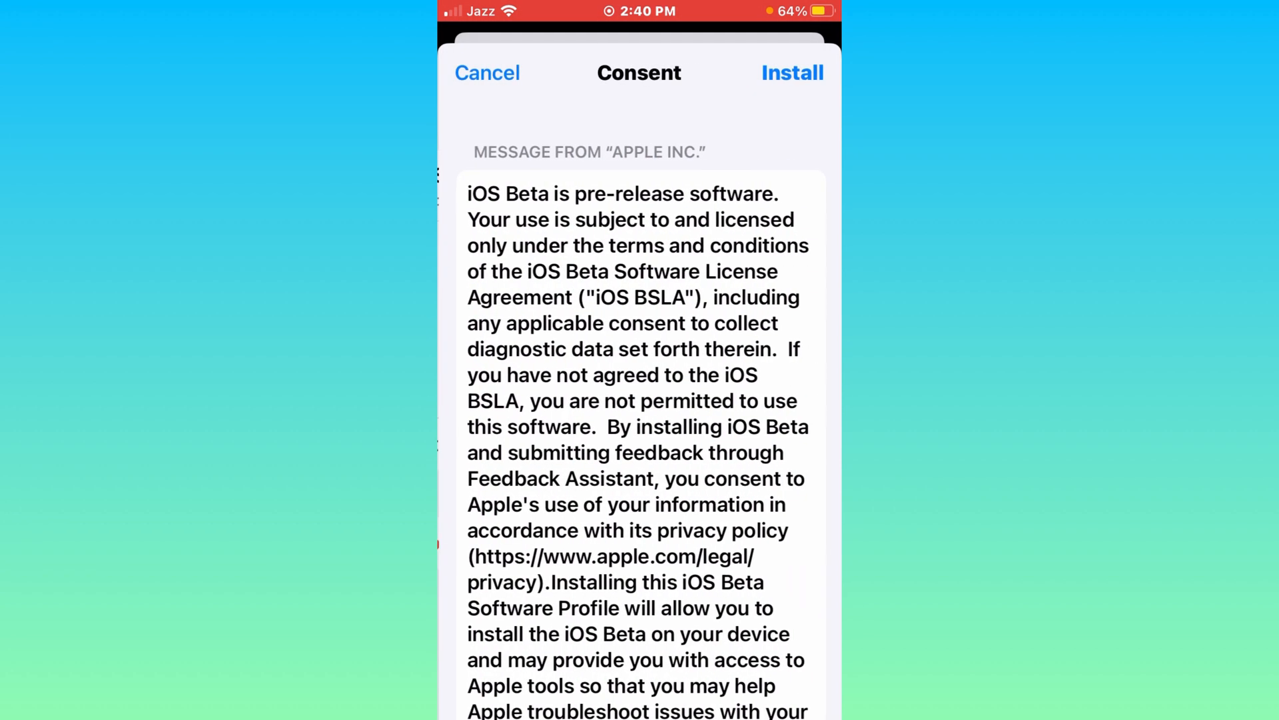
left_click(791, 73)
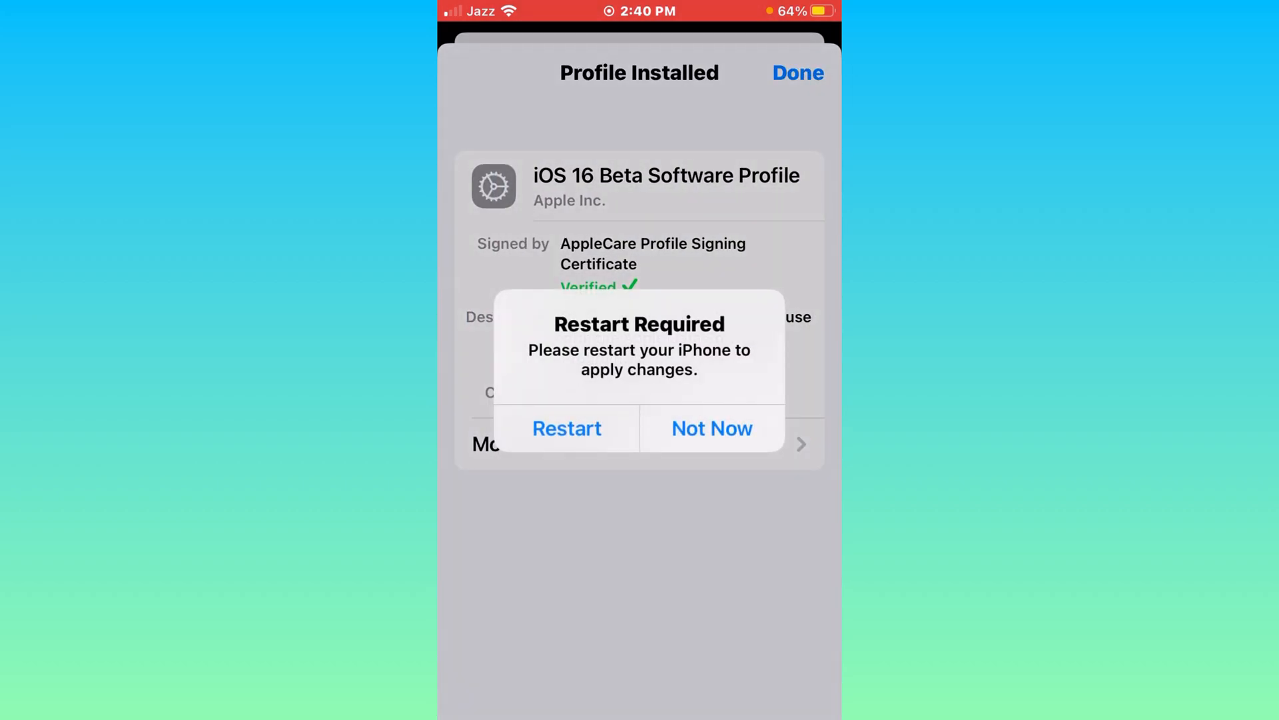
Choose Not Now for the restart, finish the profile and return to General.
left_click(712, 428)
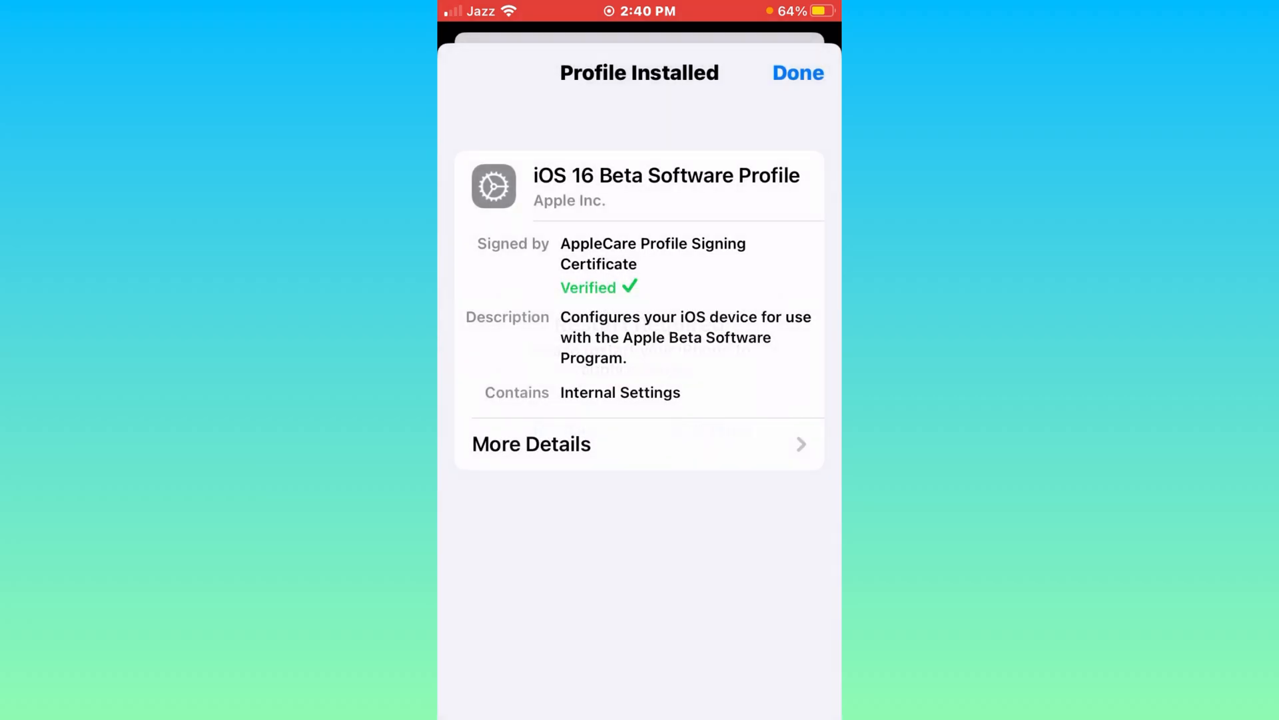
left_click(797, 72)
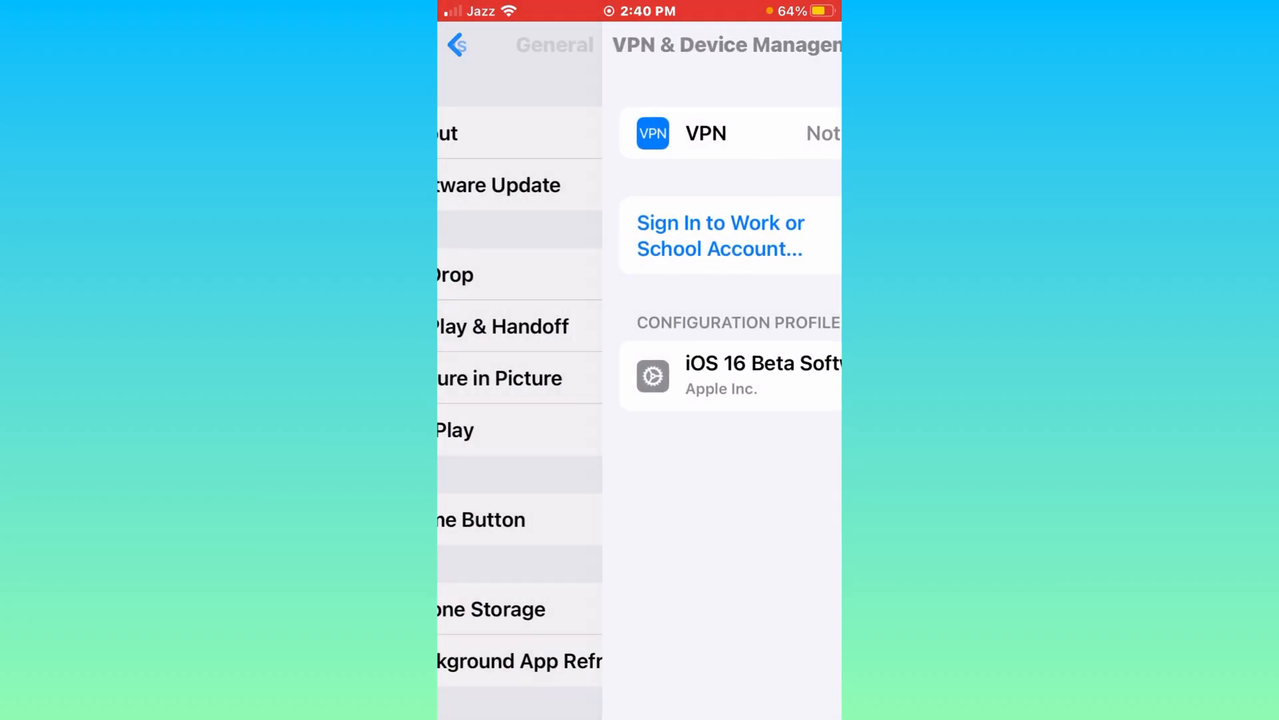
left_click(456, 45)
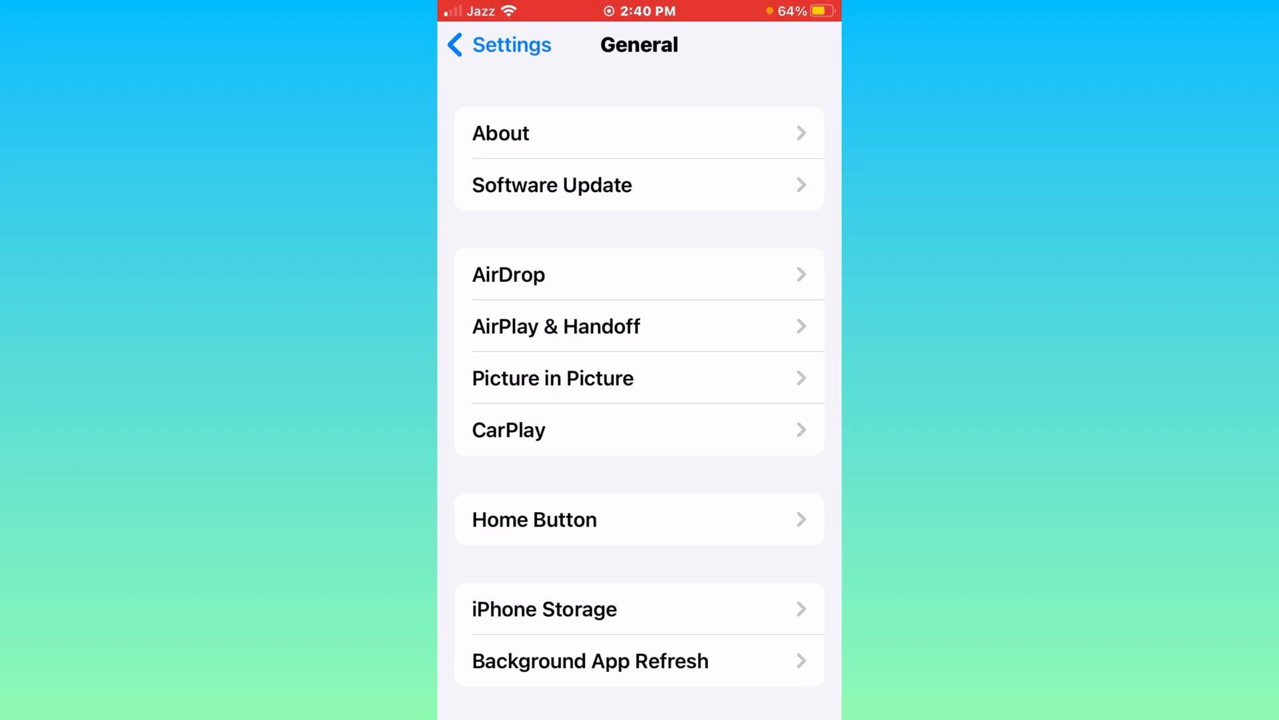
Show the iOS 16.0 beta (248.2 MB) offered in Software Update.
left_click(552, 183)
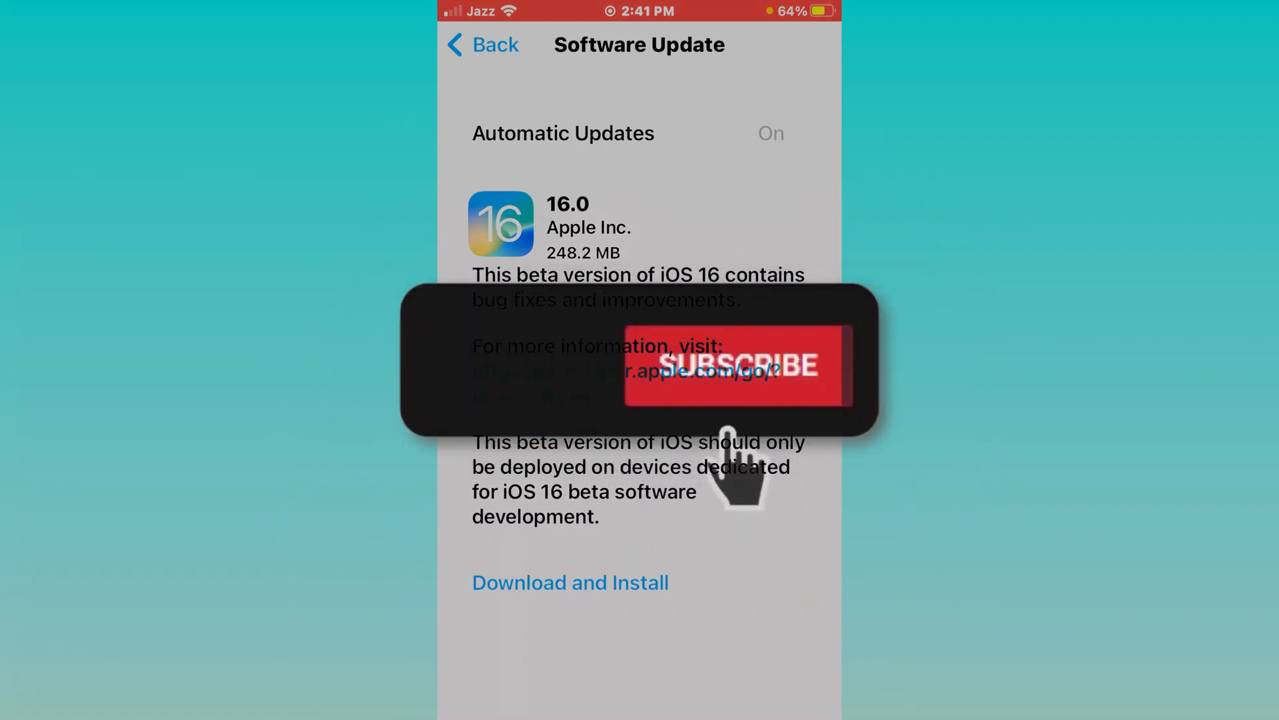
left_click(734, 365)
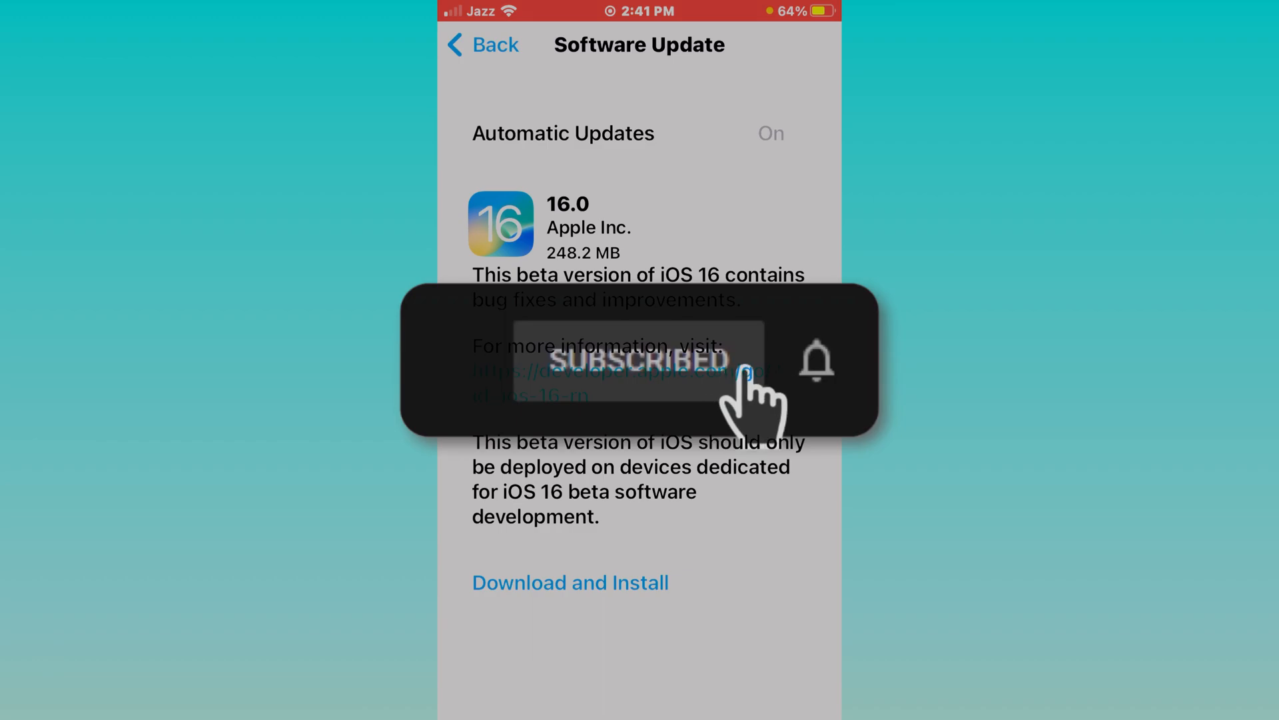